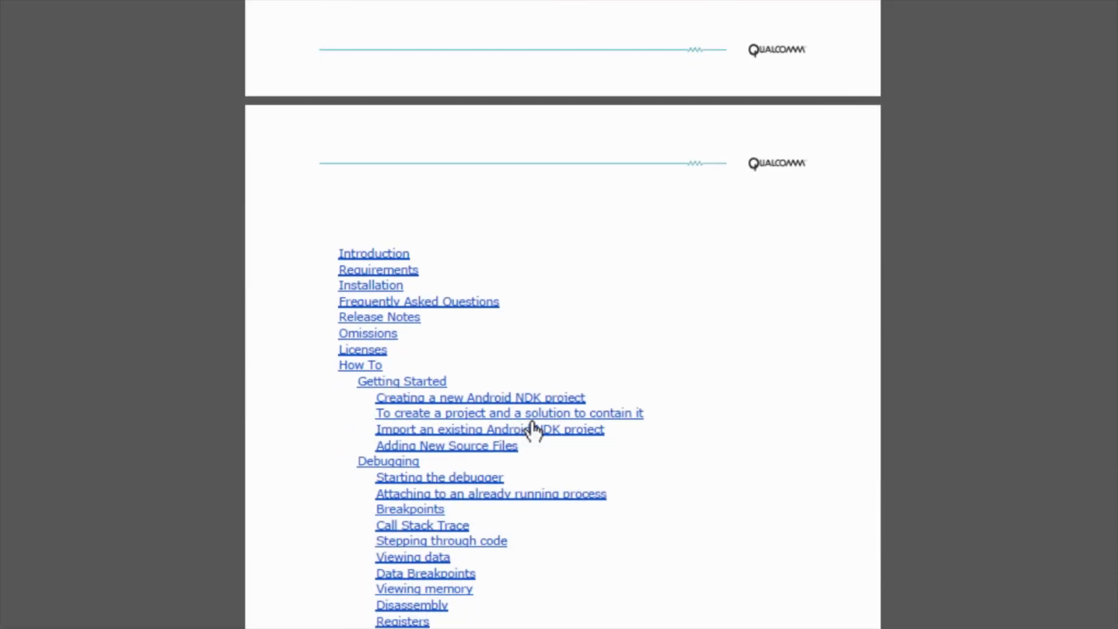
pyautogui.moveTo(429, 401)
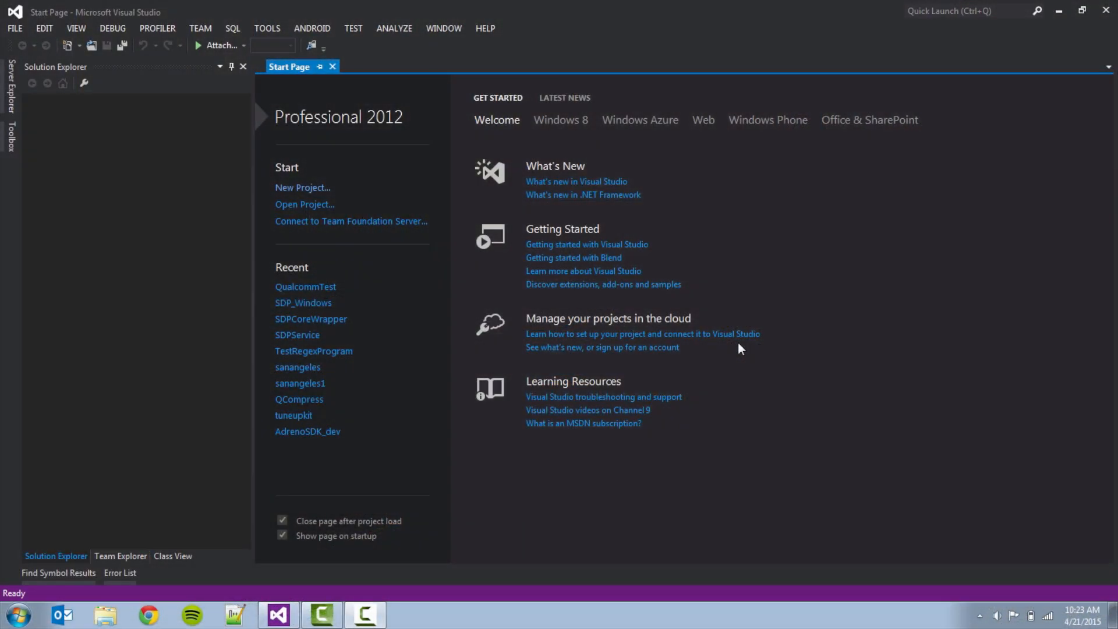
pyautogui.moveTo(726, 347)
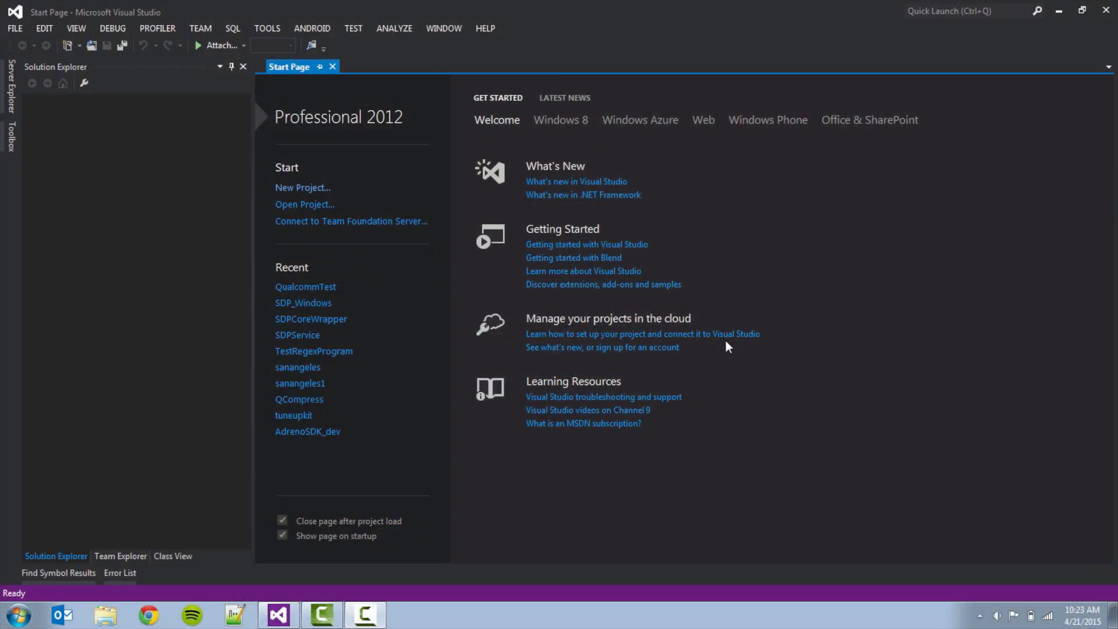
# - Start a new project from the FILE menu to reach the New Project dialog
pyautogui.click(18, 28)
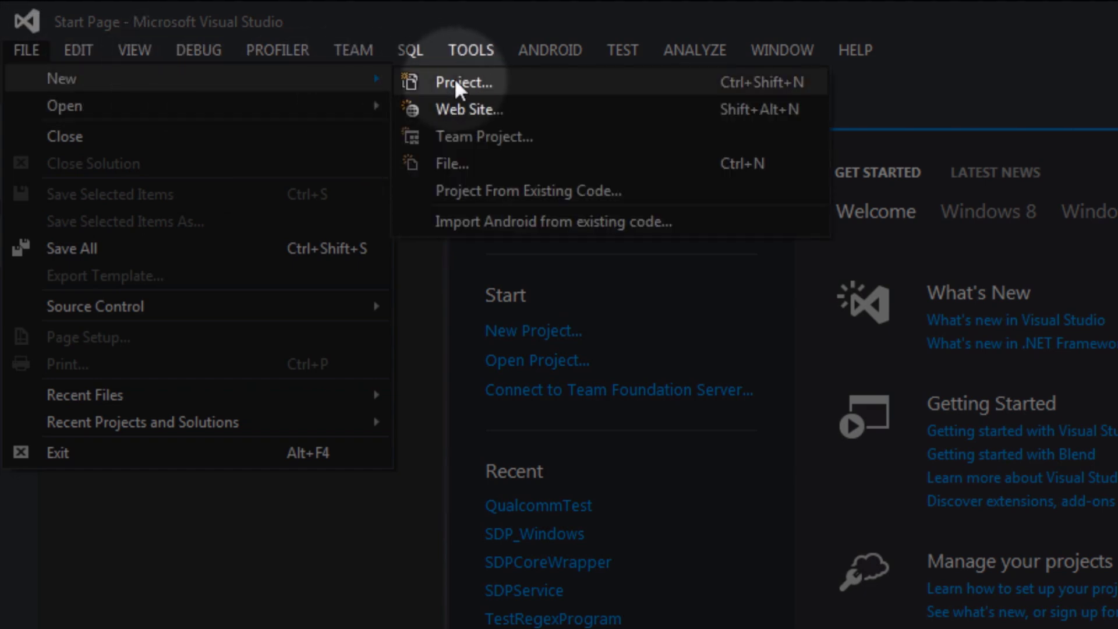
pyautogui.click(460, 82)
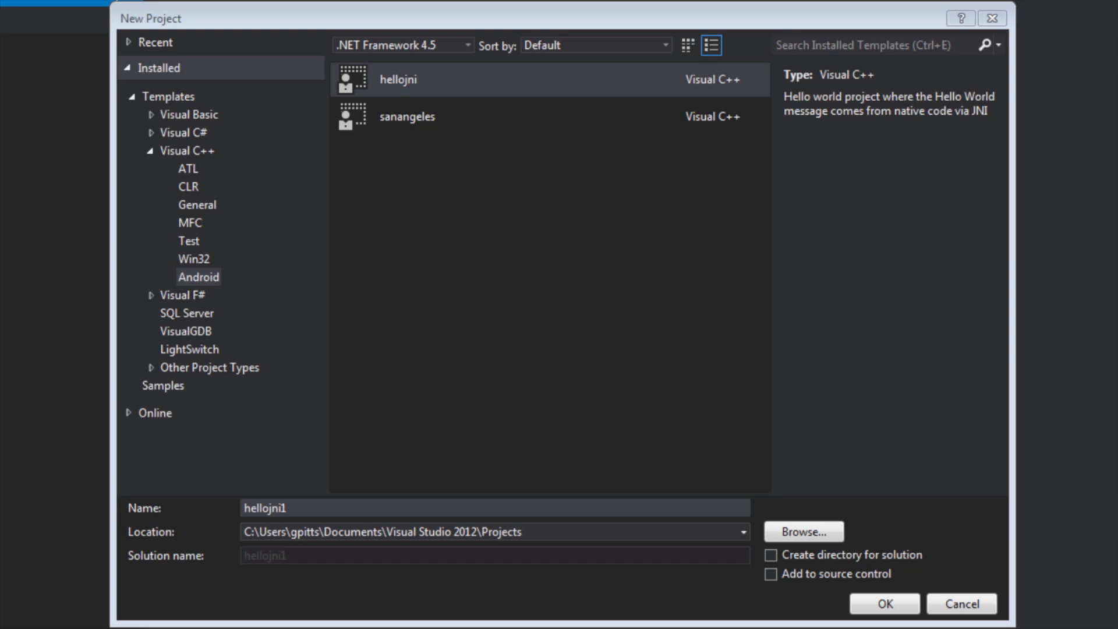
# - Create an Android hellojni Visual C++ project named TestApplication
pyautogui.click(164, 96)
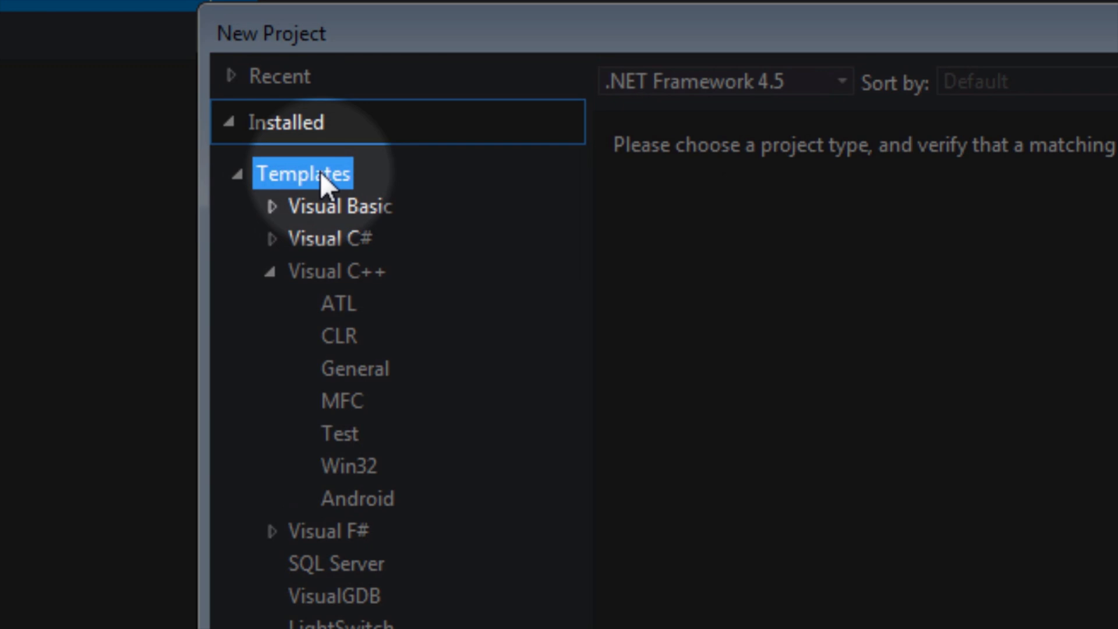
pyautogui.click(337, 271)
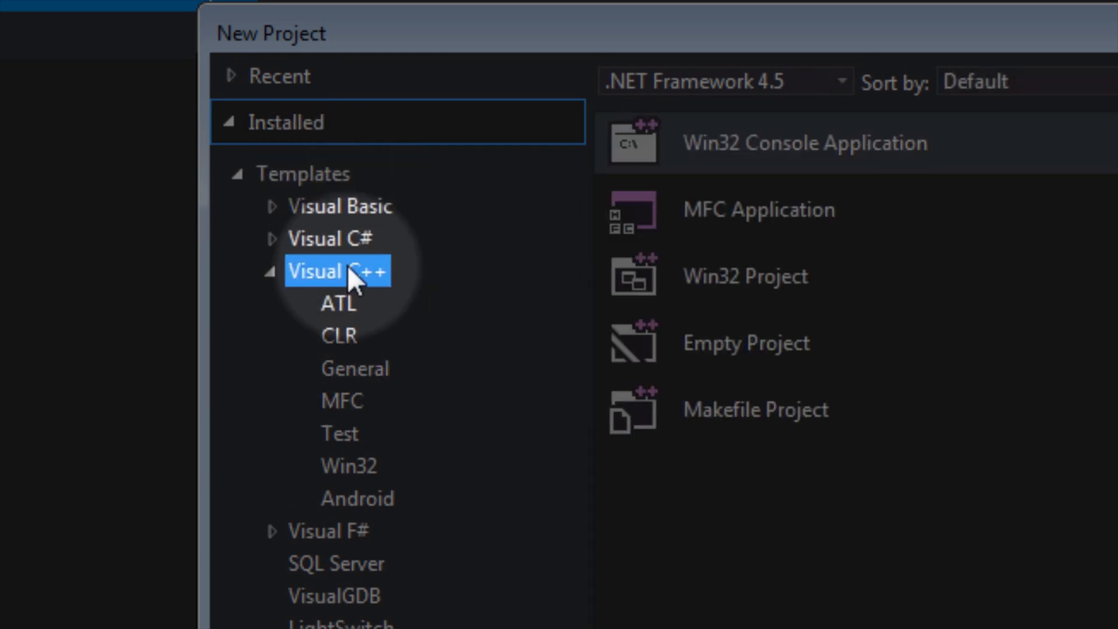
pyautogui.moveTo(389, 536)
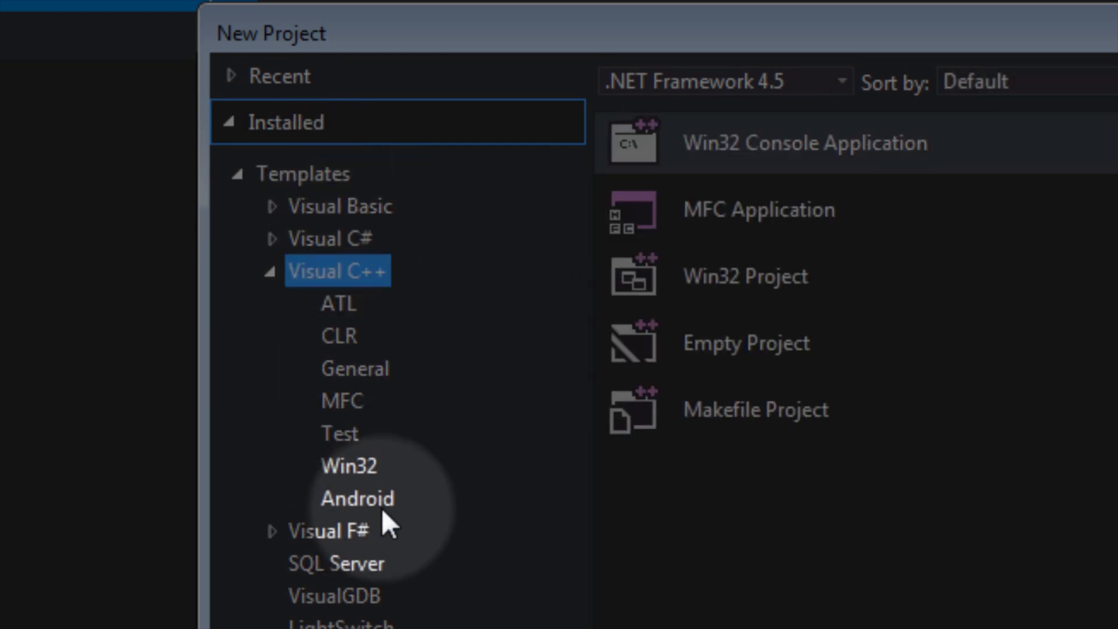
pyautogui.click(356, 515)
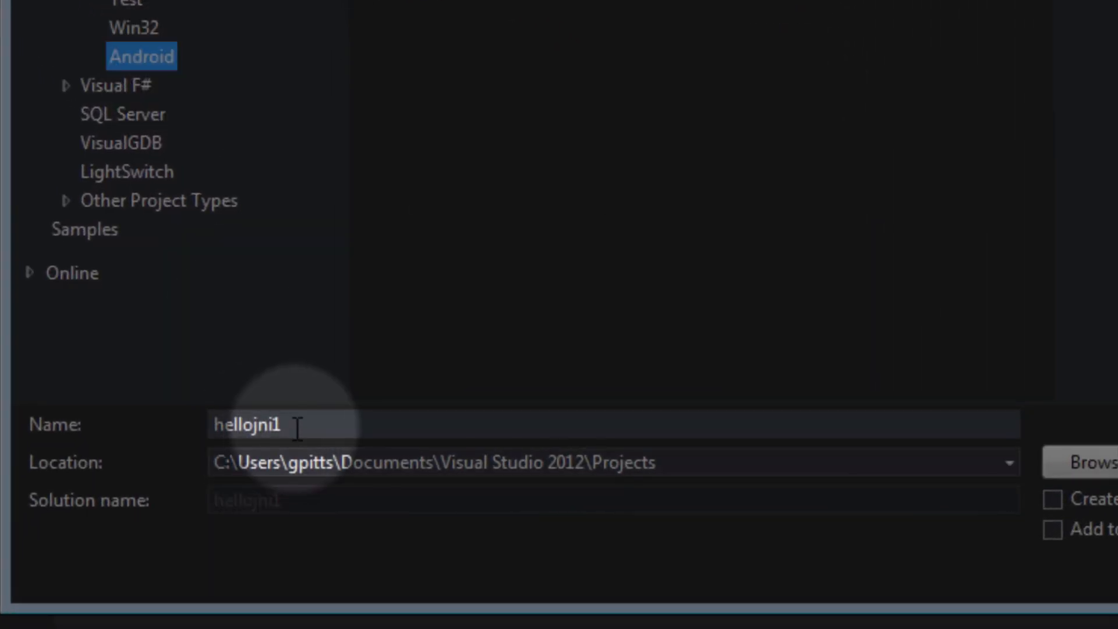
pyautogui.write('TestApp')
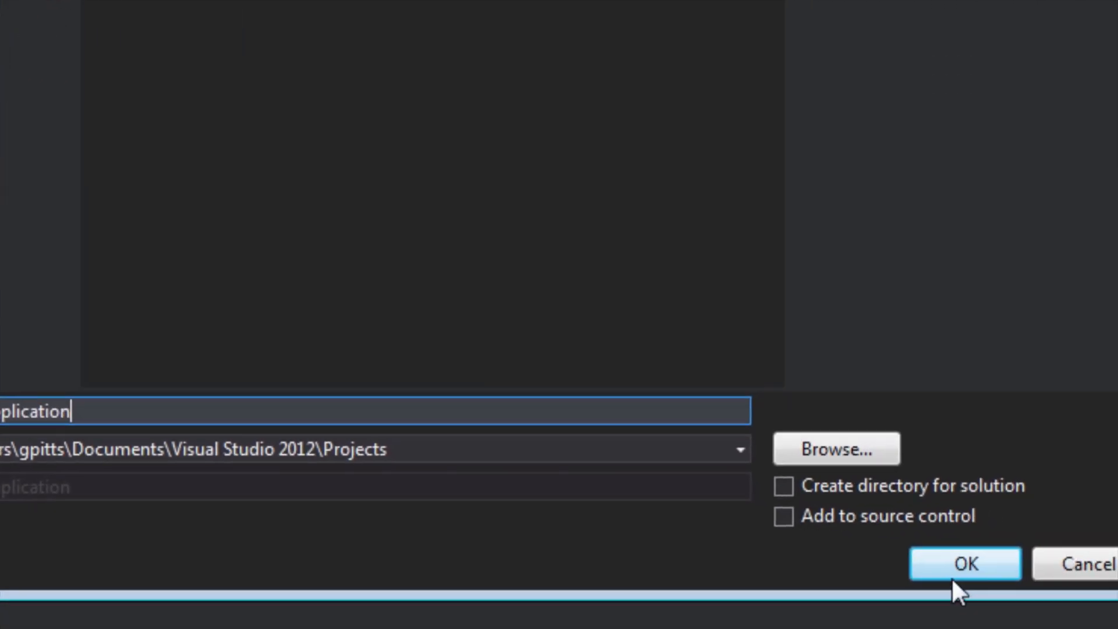
pyautogui.click(964, 564)
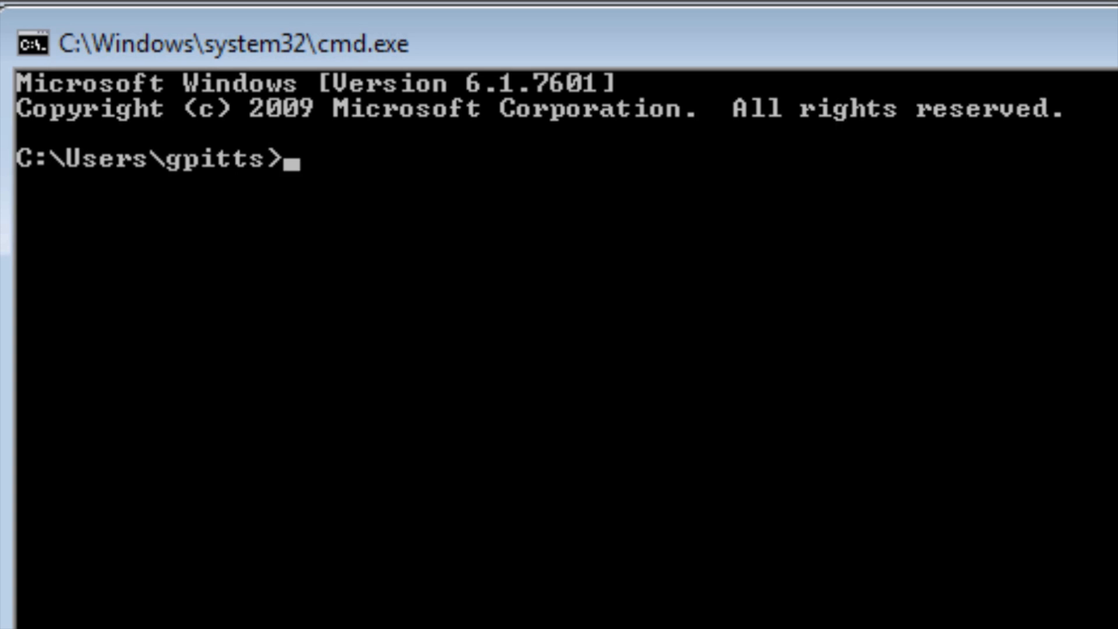
# - Run adb devices to list connected Android devices
pyautogui.write('adb devic')
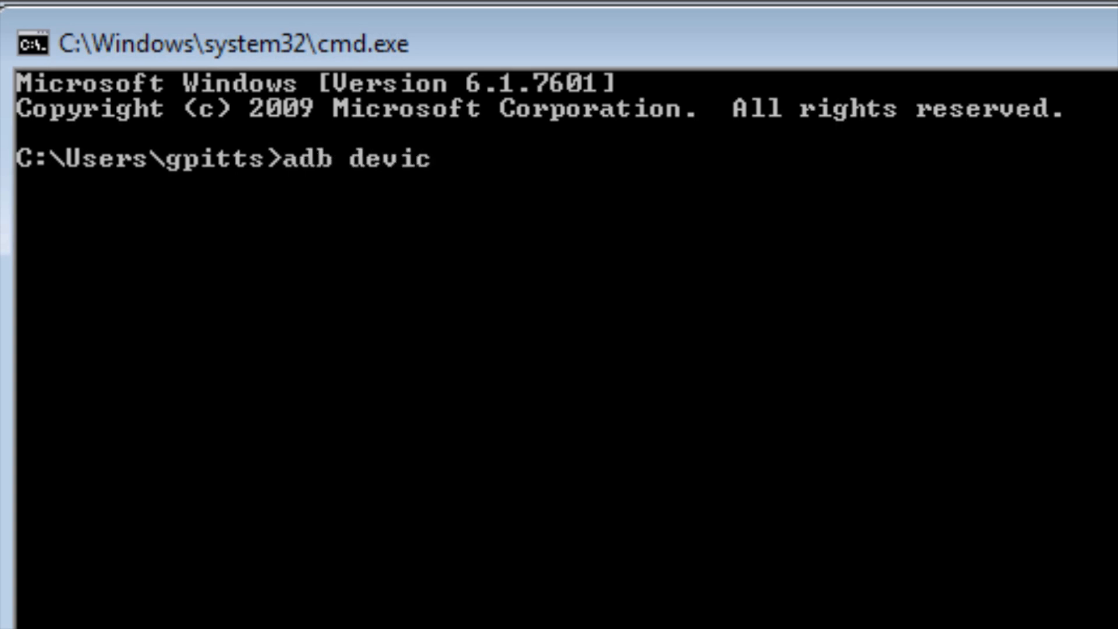
pyautogui.press('Enter')
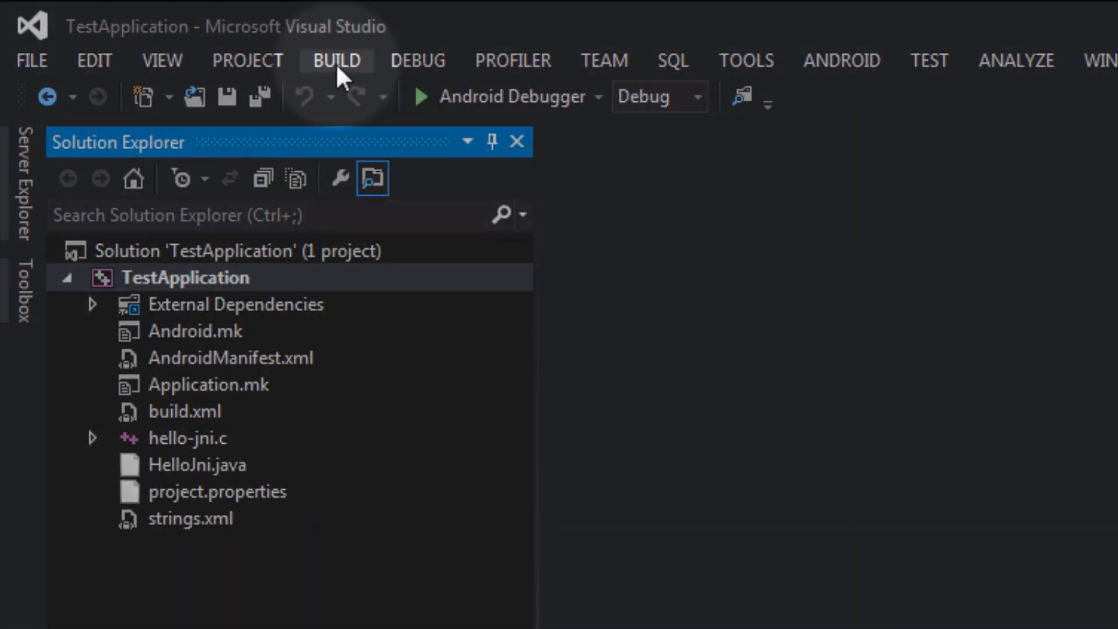
# - Build the TestApplication solution until the output reports BUILD SUCCESSFUL
pyautogui.click(335, 61)
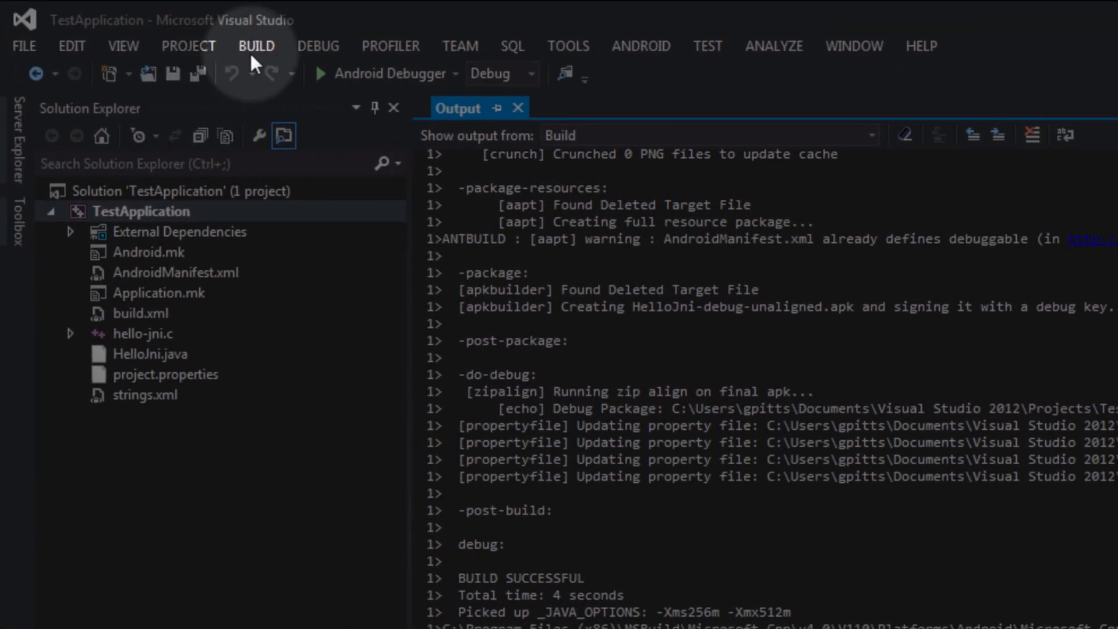
pyautogui.click(256, 46)
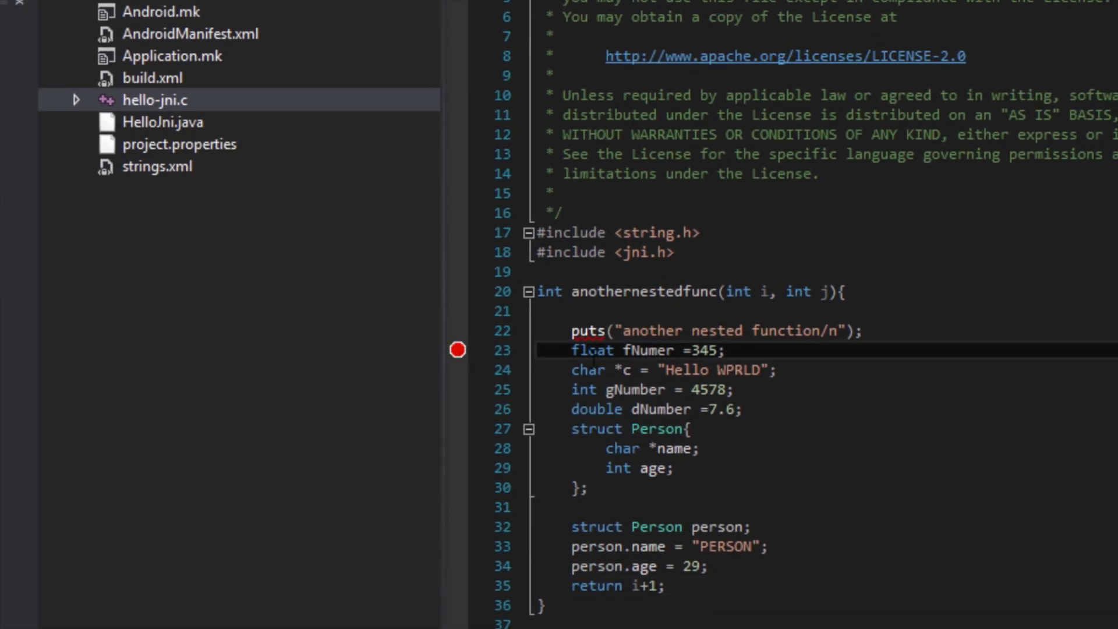
# - Set a breakpoint on the float fNumer line in anothernestedfunc of hello-jni.c
pyautogui.click(602, 47)
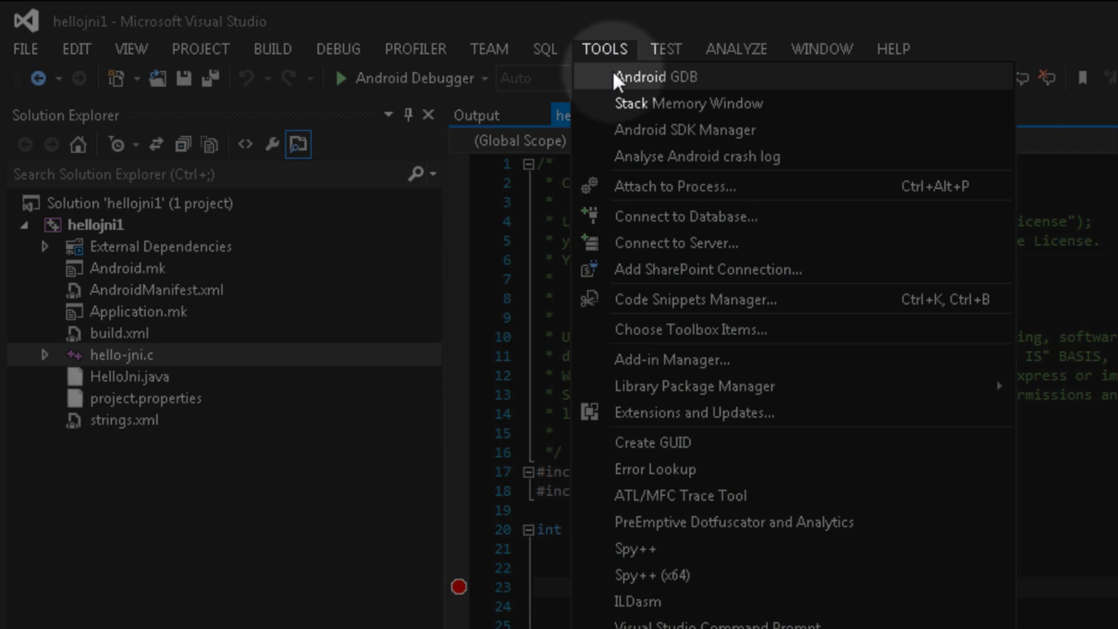